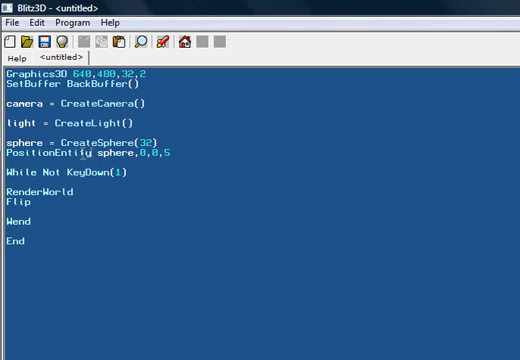
# Add ScaleEntity sphere with values 1,1,1 first, then changed to 0.5,0.5,0.5 below PositionEntity.
pyautogui.doubleClick(74, 154)
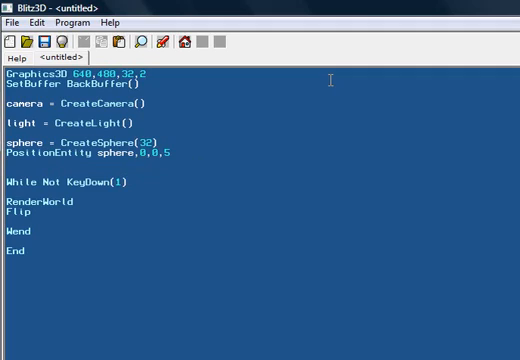
pyautogui.write('sca')
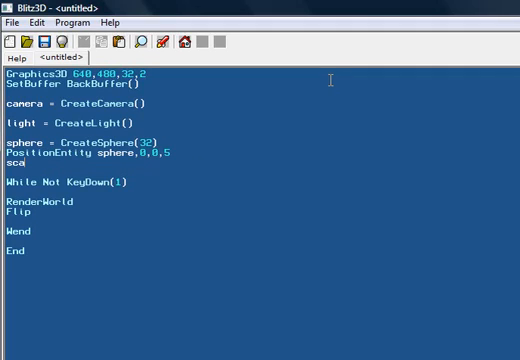
pyautogui.write('leneit')
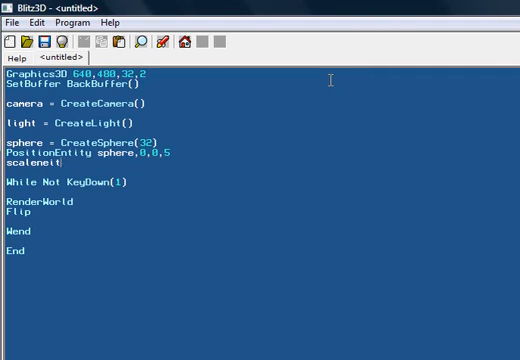
pyautogui.write('ScaleEntity')
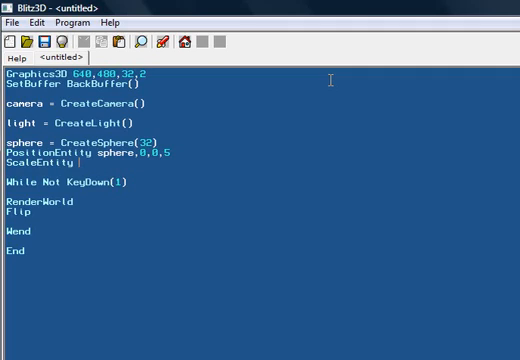
pyautogui.write('sphere,')
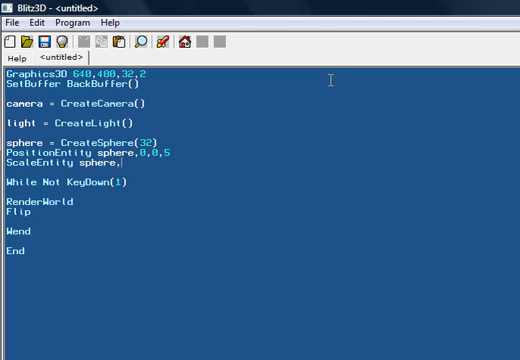
pyautogui.write('1,1,1')
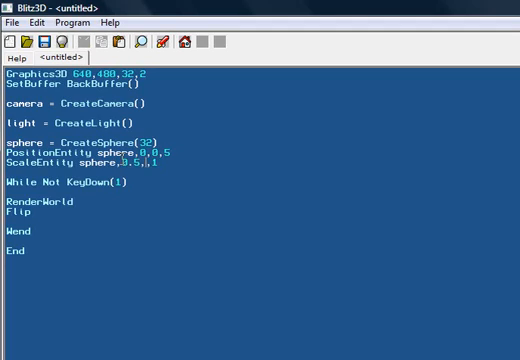
pyautogui.write('0.5,0.')
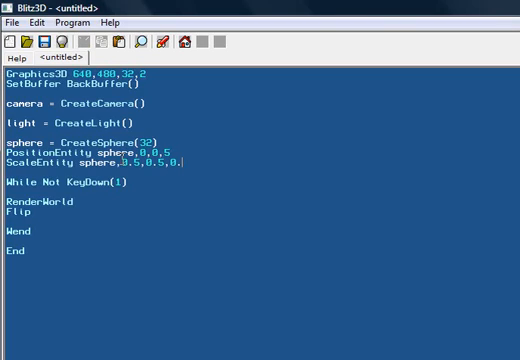
pyautogui.write('5')
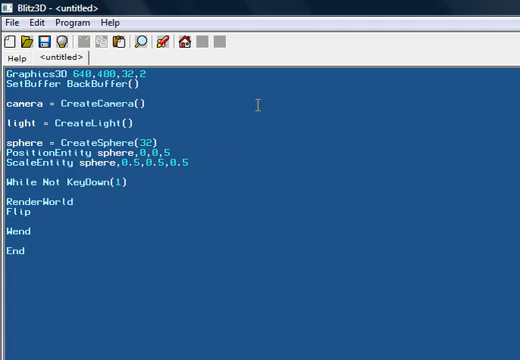
# Add EntityColor sphere,0,0,0 after ScaleEntity with a trailing r, g, b reminder.
pyautogui.write('entityColor')
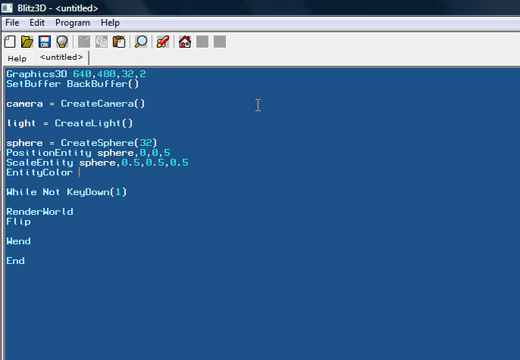
pyautogui.doubleClick(20, 176)
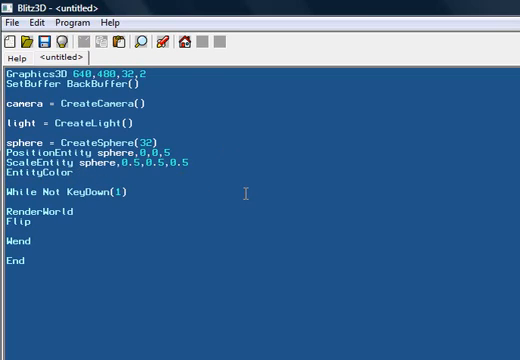
pyautogui.write('sphere')
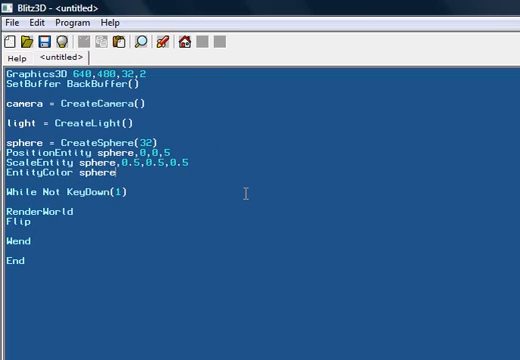
pyautogui.write(',')
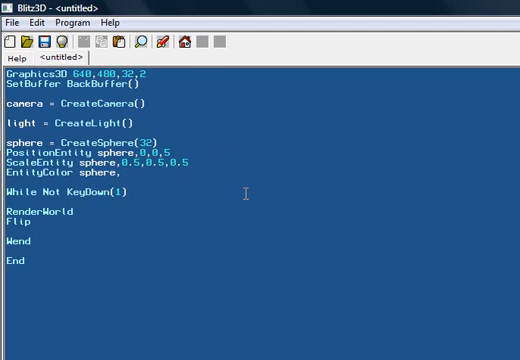
pyautogui.write('0,0,0 ;r')
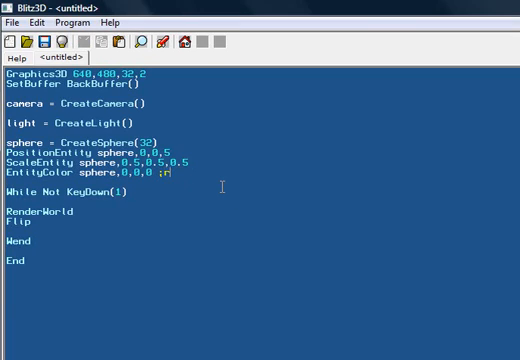
pyautogui.write(', g,')
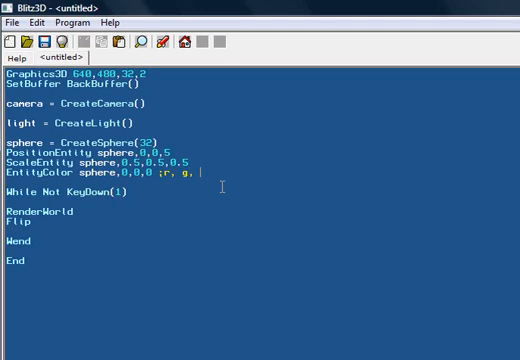
pyautogui.write('b')
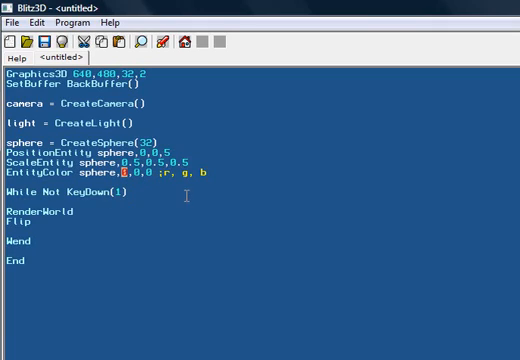
# Change the first EntityColor value to 255 so the sphere reads 255,0,0 red.
pyautogui.write('255')
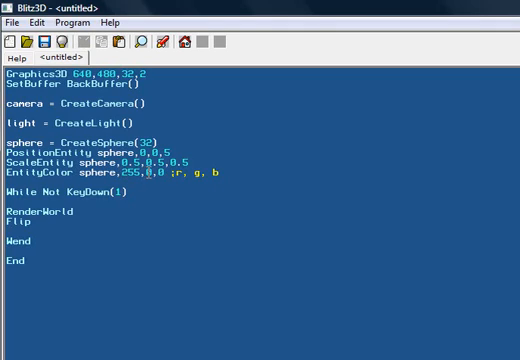
pyautogui.doubleClick(128, 176)
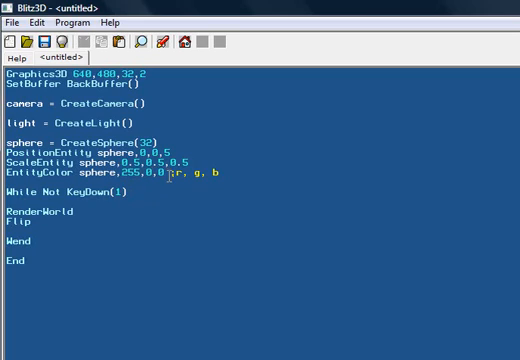
pyautogui.moveTo(114, 174); pyautogui.dragTo(164, 174)
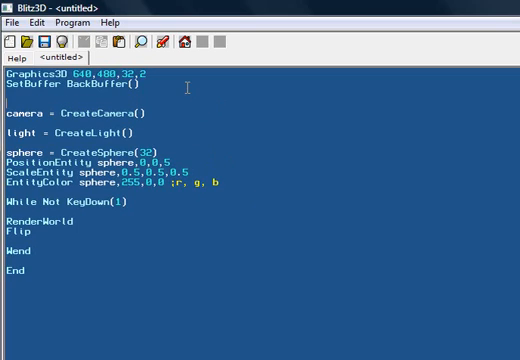
# Type a brief ';create camera' comment line below SetBuffer, which is then removed.
pyautogui.write(';create')
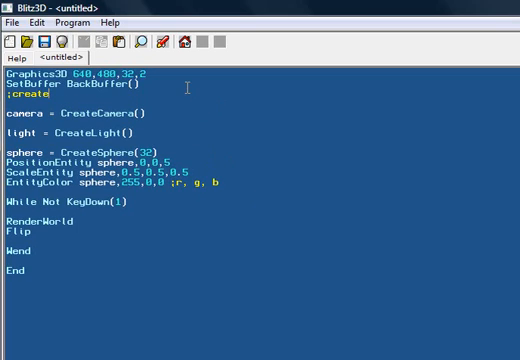
pyautogui.write('camera')
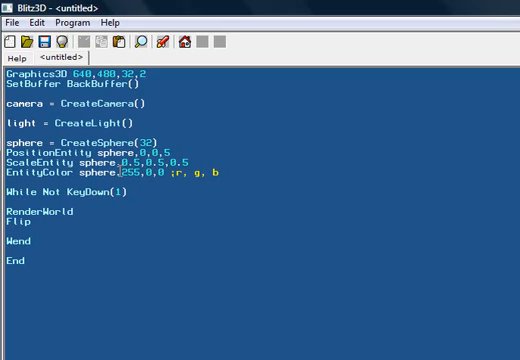
pyautogui.click(164, 44)
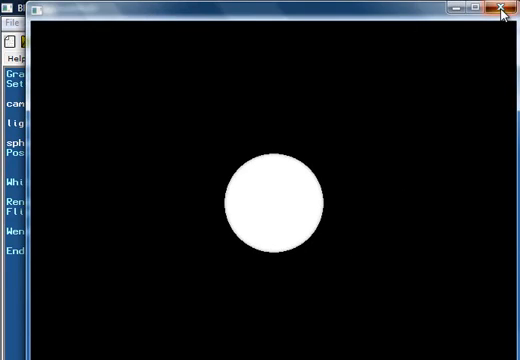
pyautogui.click(500, 10)
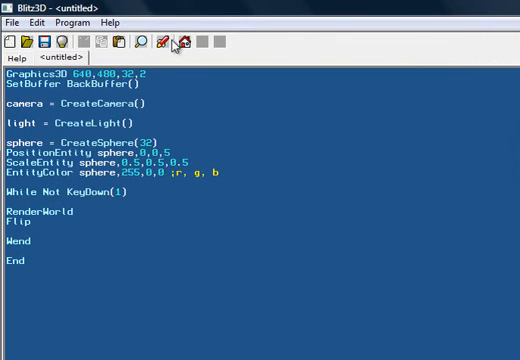
pyautogui.click(176, 42)
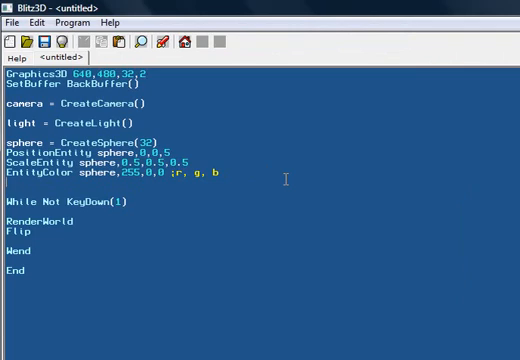
# Add EntityAlpha sphere under EntityColor, trying 1 before settling on 0.5 transparency.
pyautogui.write('entityAlpha')
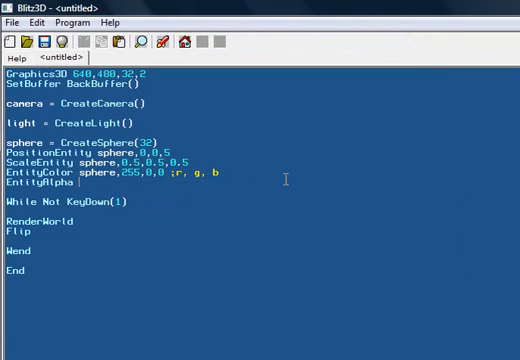
pyautogui.write('sphere,')
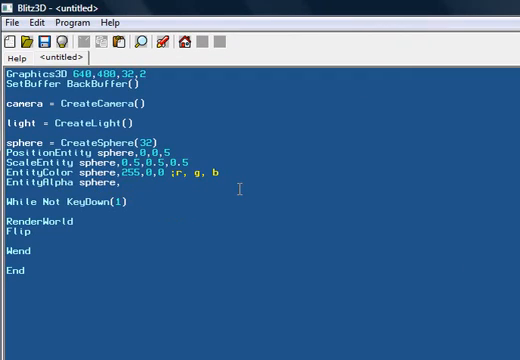
pyautogui.write('0.5')
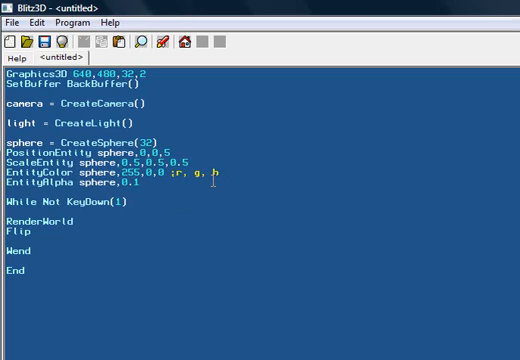
pyautogui.write('1')
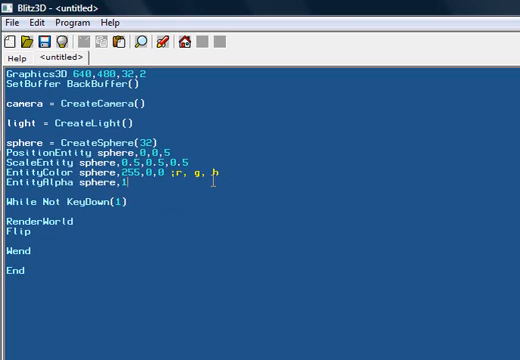
pyautogui.write('.5')
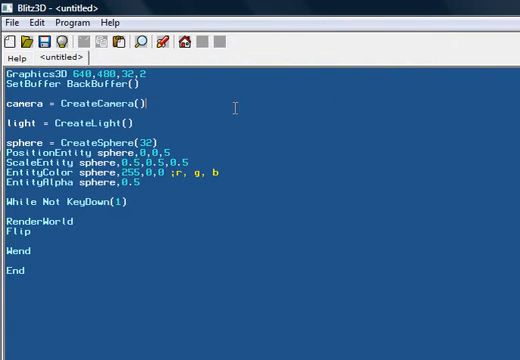
# Add CameraClsColor camera,0,0,255 under CreateCamera and run to see the translucent sphere on blue.
pyautogui.write('camer')
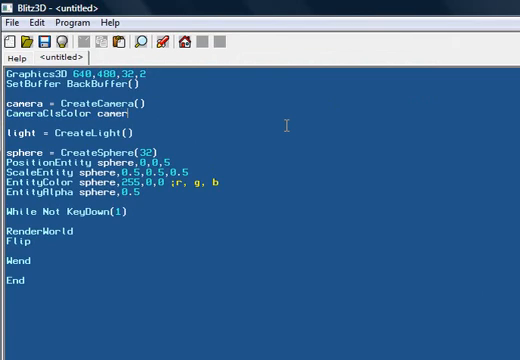
pyautogui.write('a,')
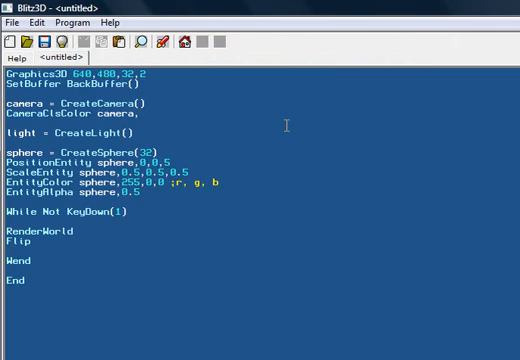
pyautogui.write('0')
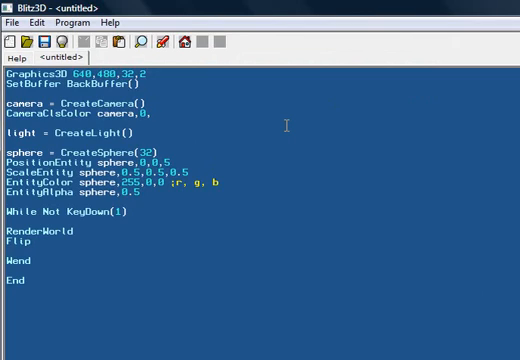
pyautogui.write(',255')
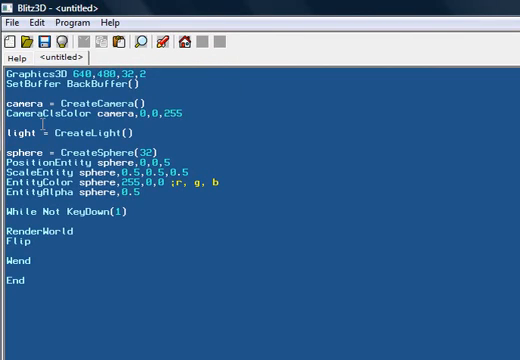
pyautogui.doubleClick(56, 114)
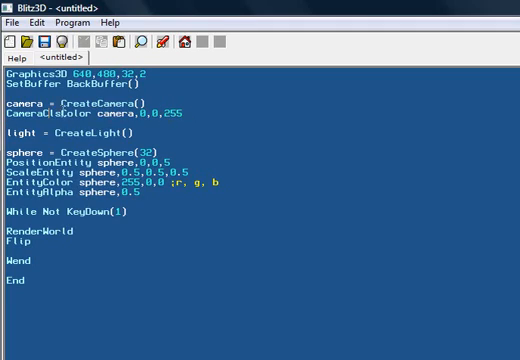
pyautogui.doubleClick(90, 114)
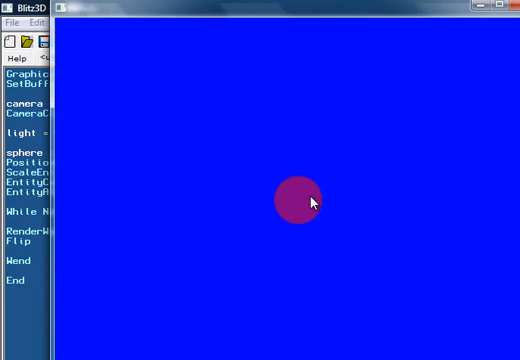
pyautogui.moveTo(330, 210)
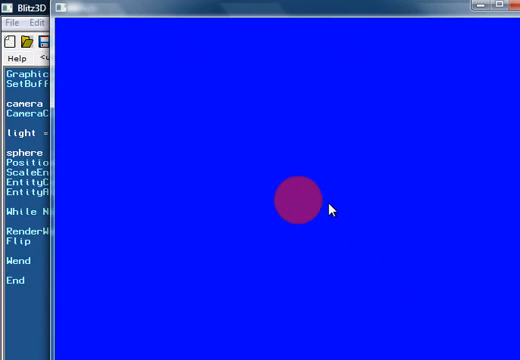
pyautogui.moveTo(280, 158)
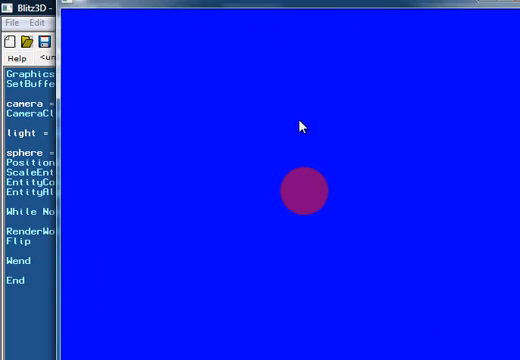
pyautogui.moveTo(304, 210)
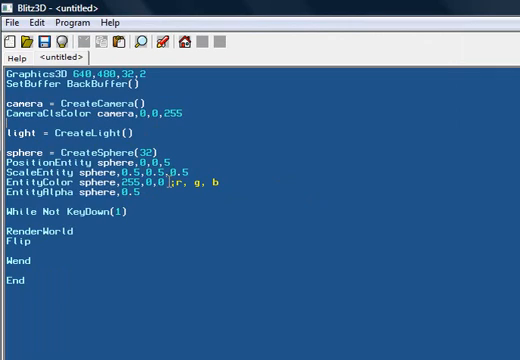
pyautogui.moveTo(168, 188); pyautogui.dragTo(224, 188)
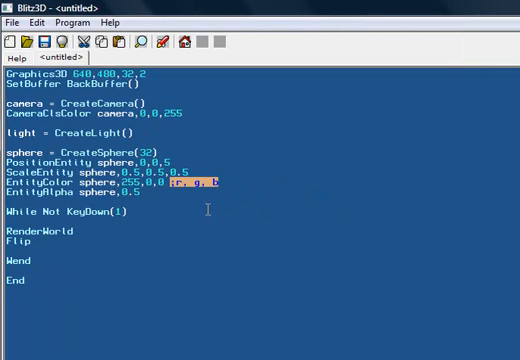